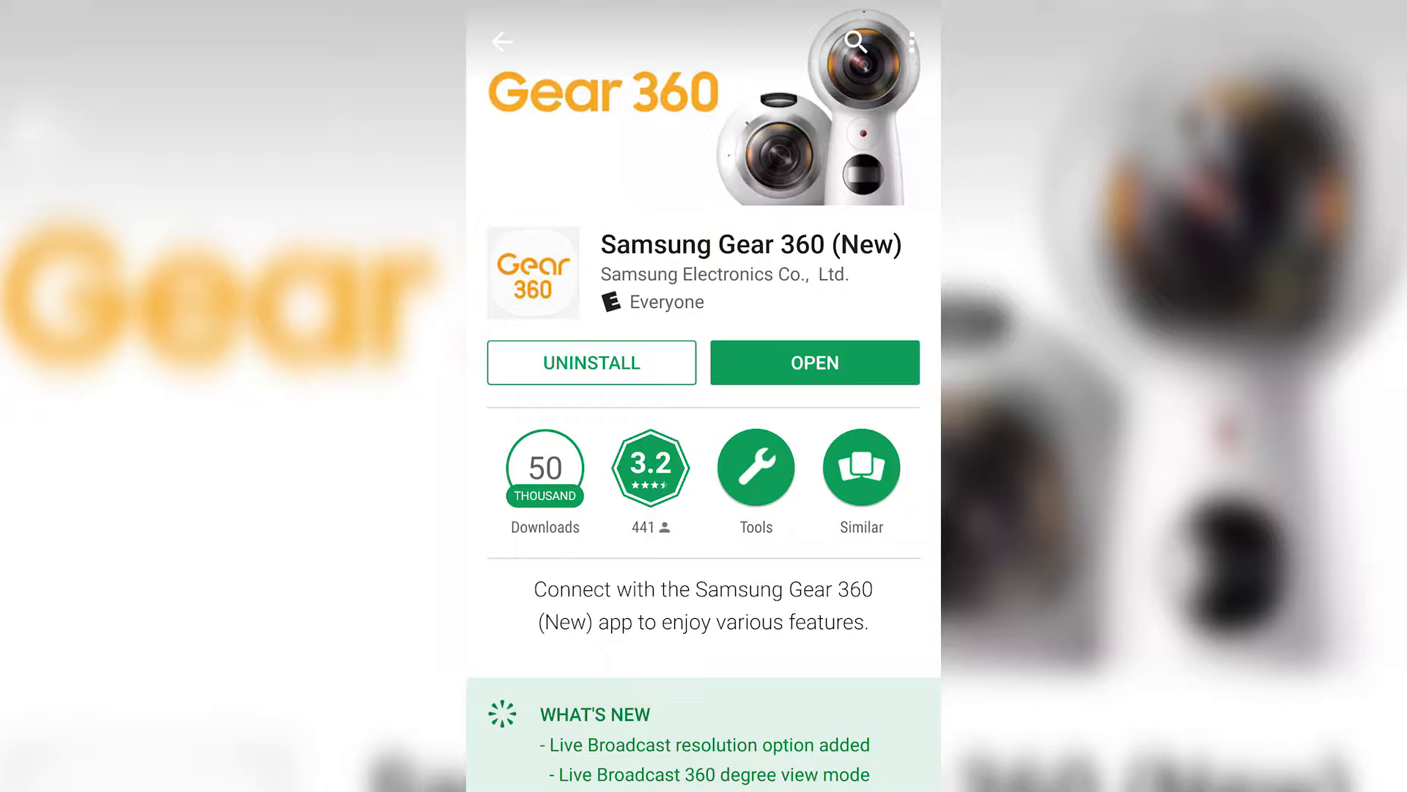
Launch the Gear 360 app from its Play Store page and go to the Camera screen
left_click(813, 362)
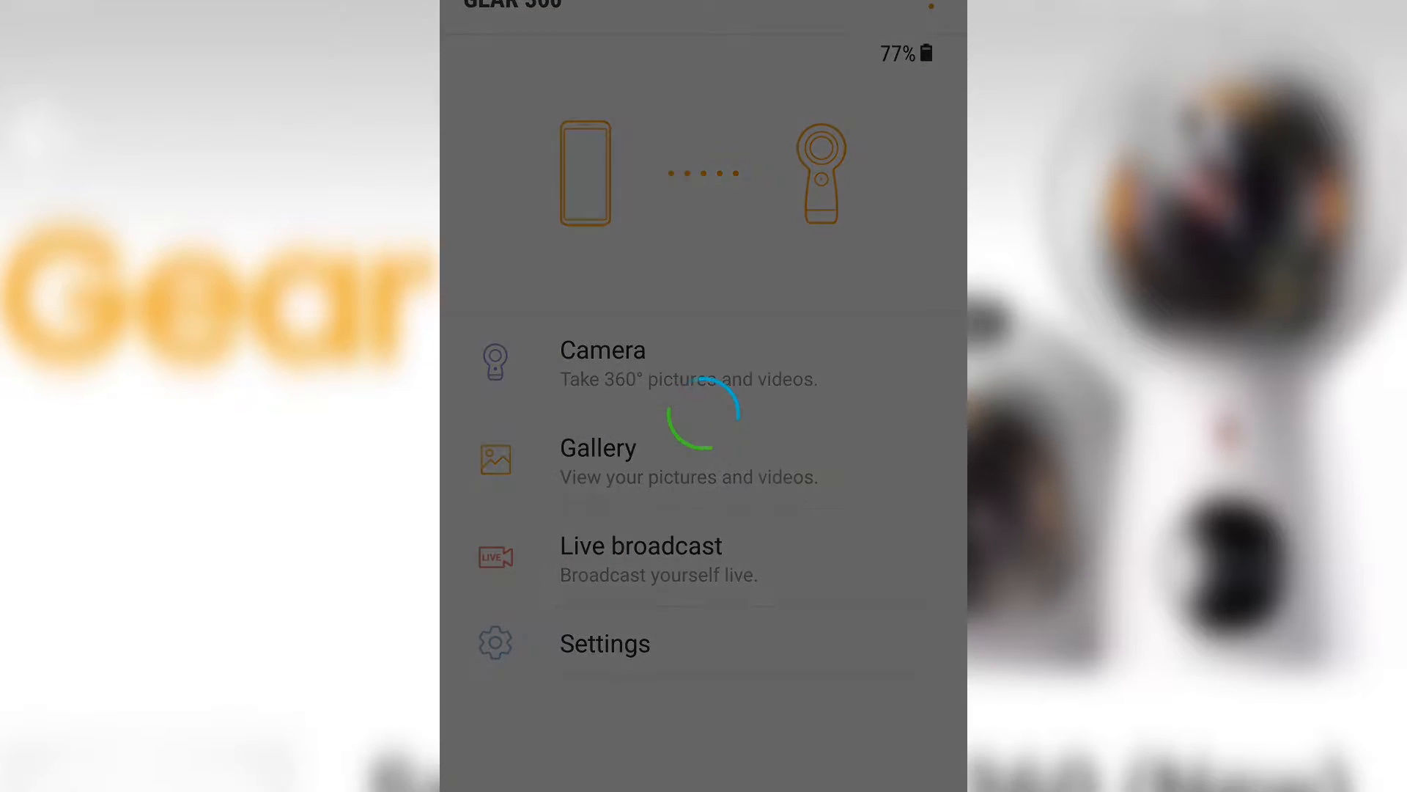
left_click(603, 362)
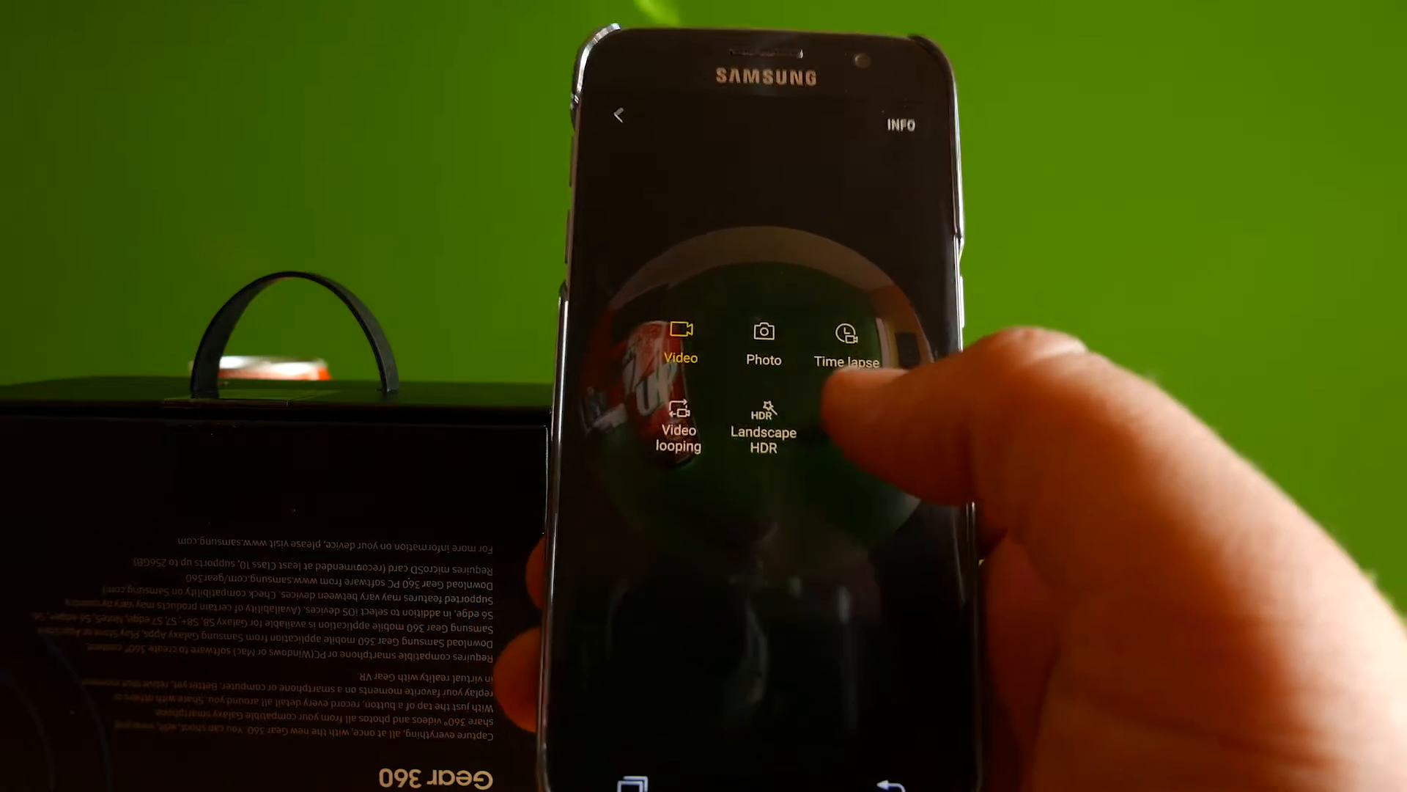
Choose a shooting mode on the camera screen before heading to the gallery
left_click(764, 342)
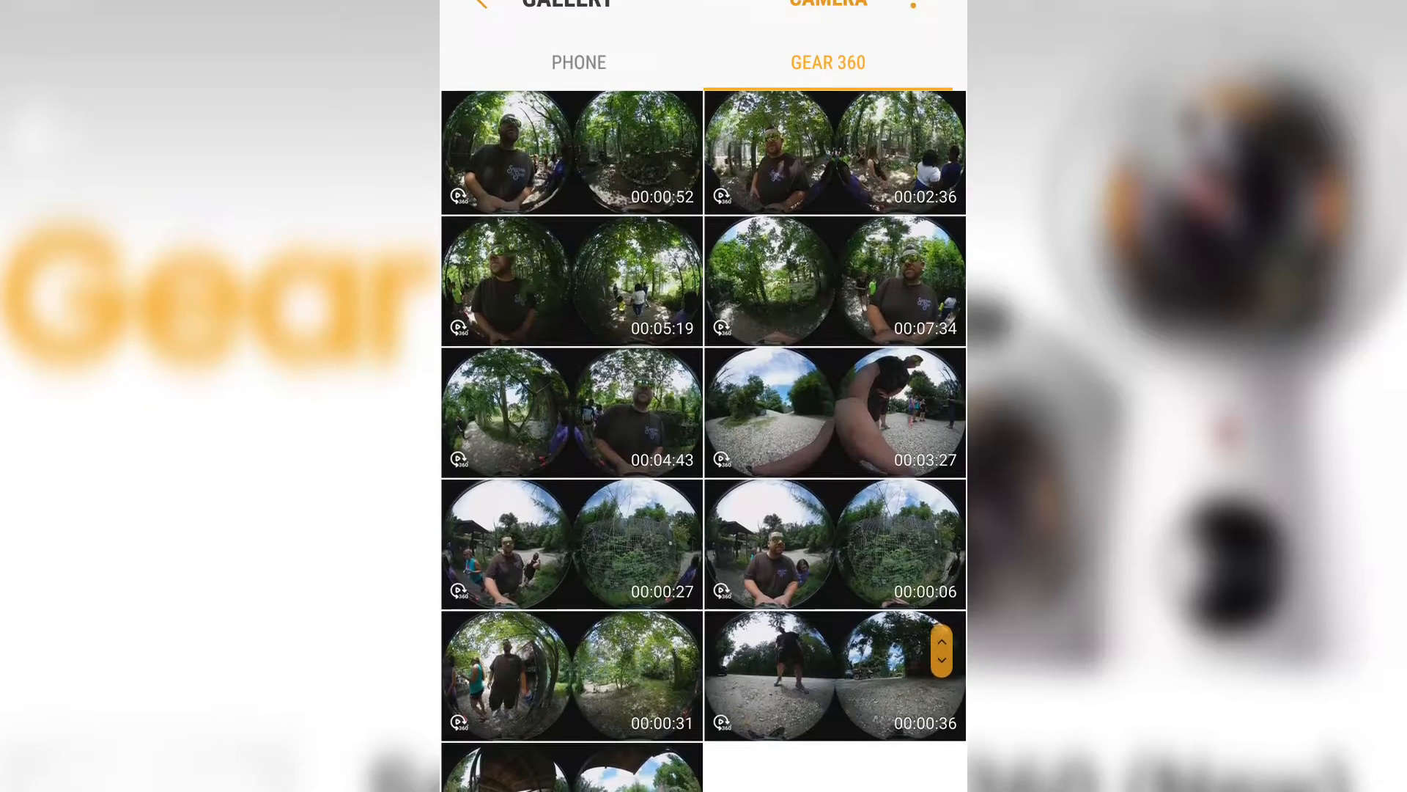
scroll("down", 3)
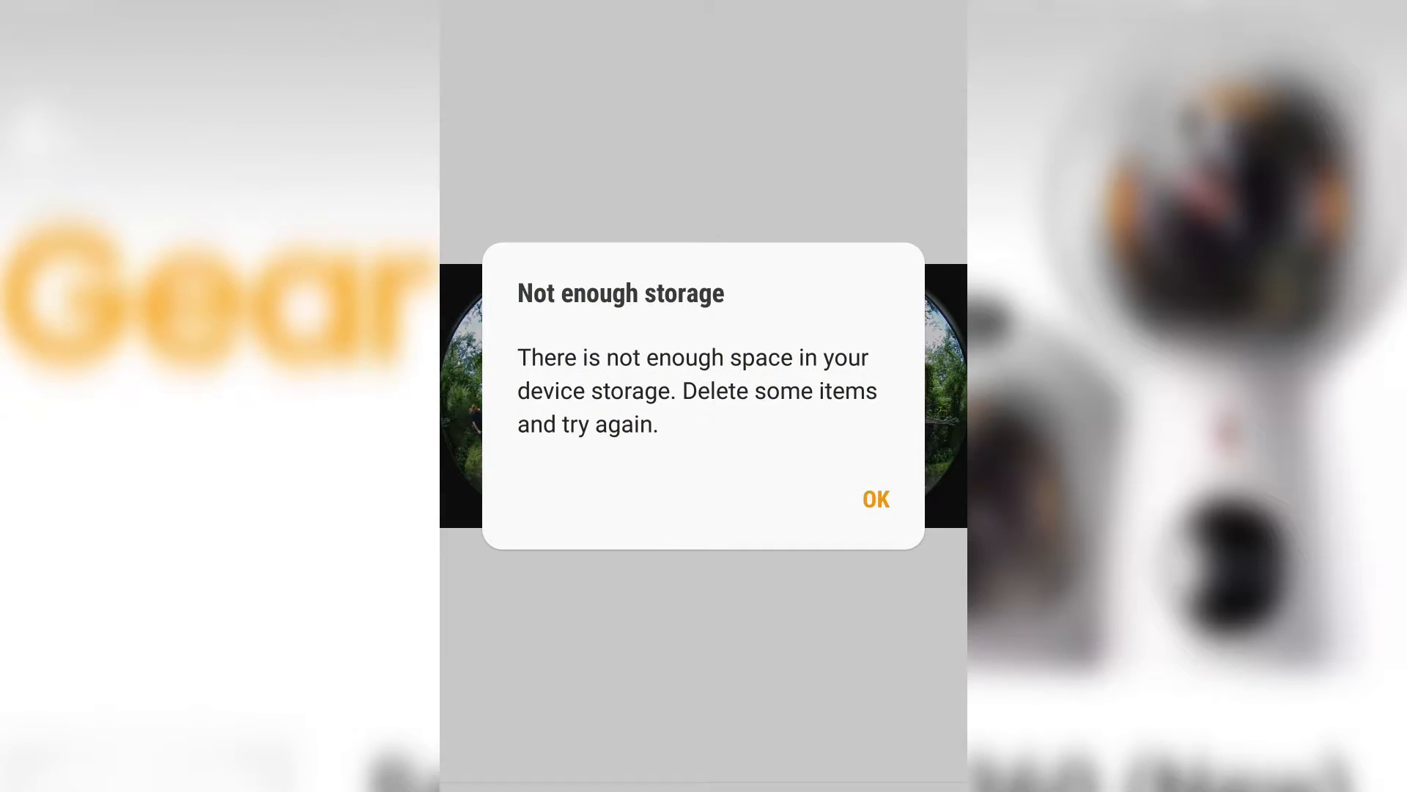
left_click(875, 498)
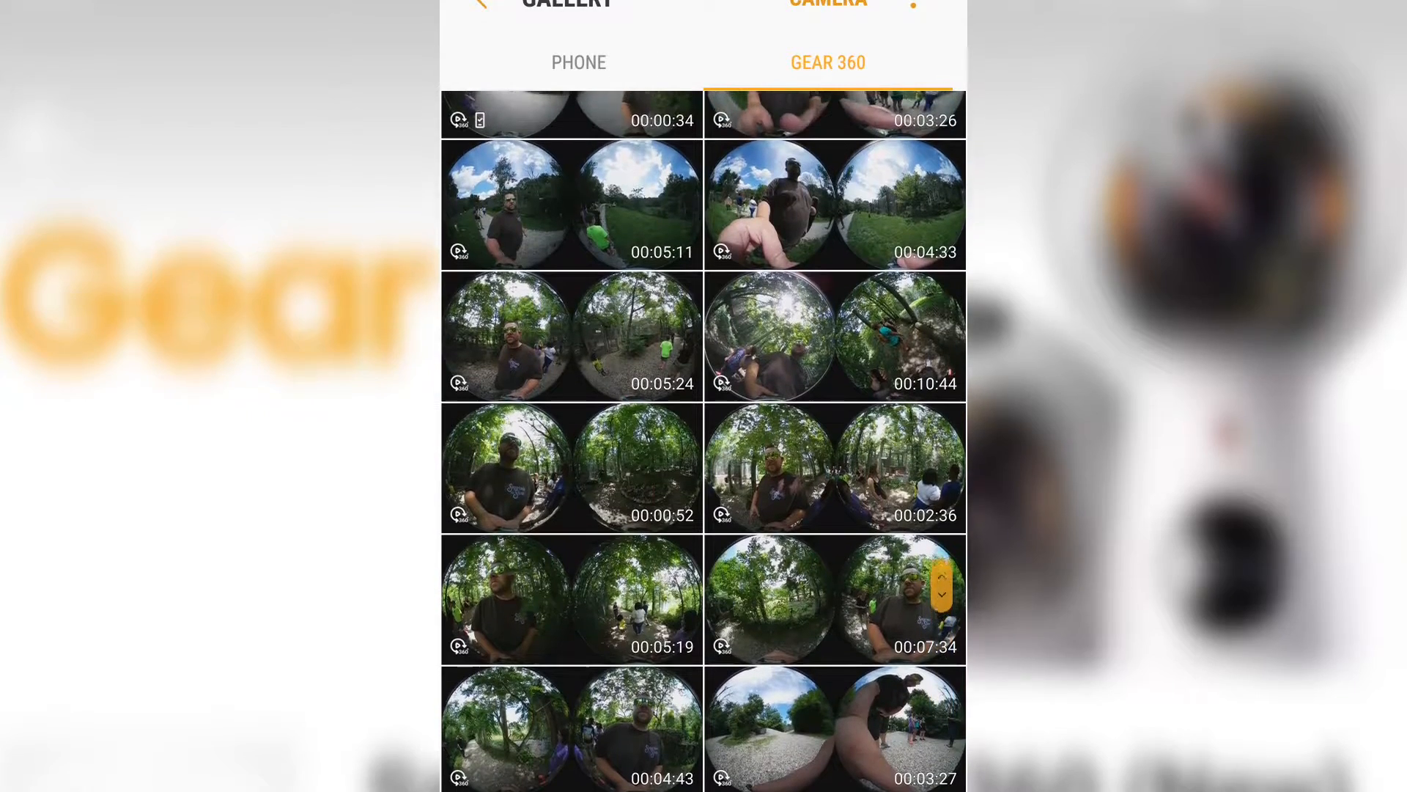
Scroll down through the Gear 360 tab's list of 360° video clips
scroll("down", 3)
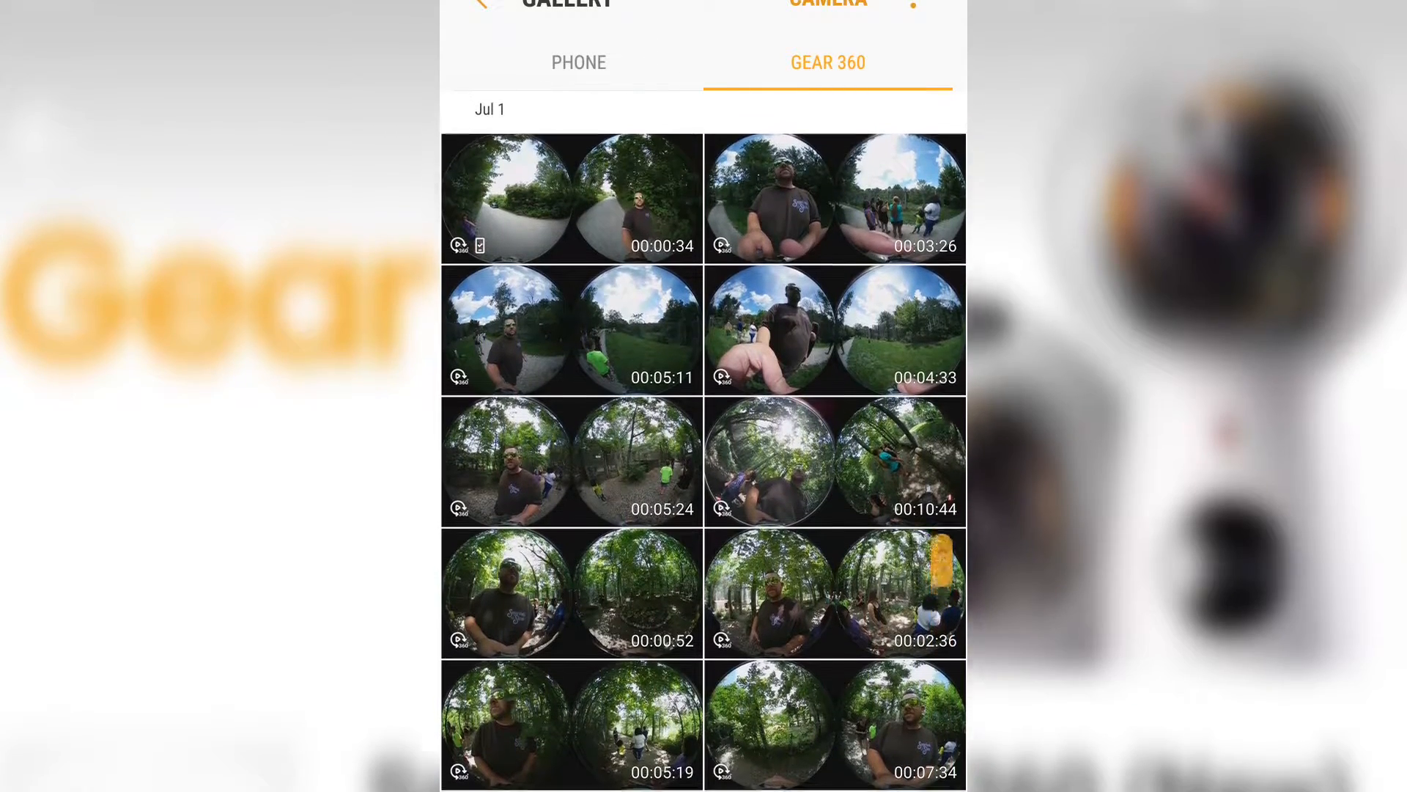
scroll("down", 3)
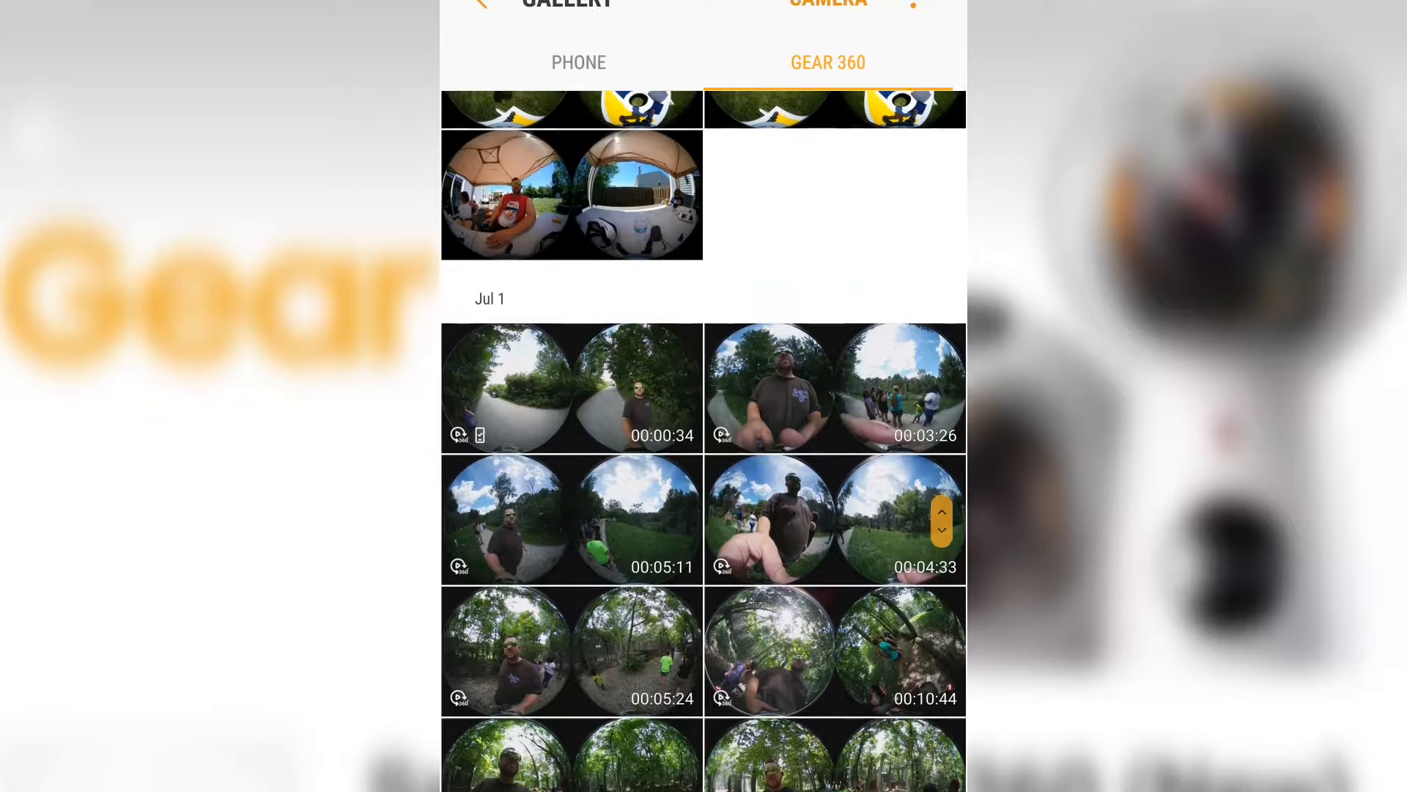
scroll("down", 3)
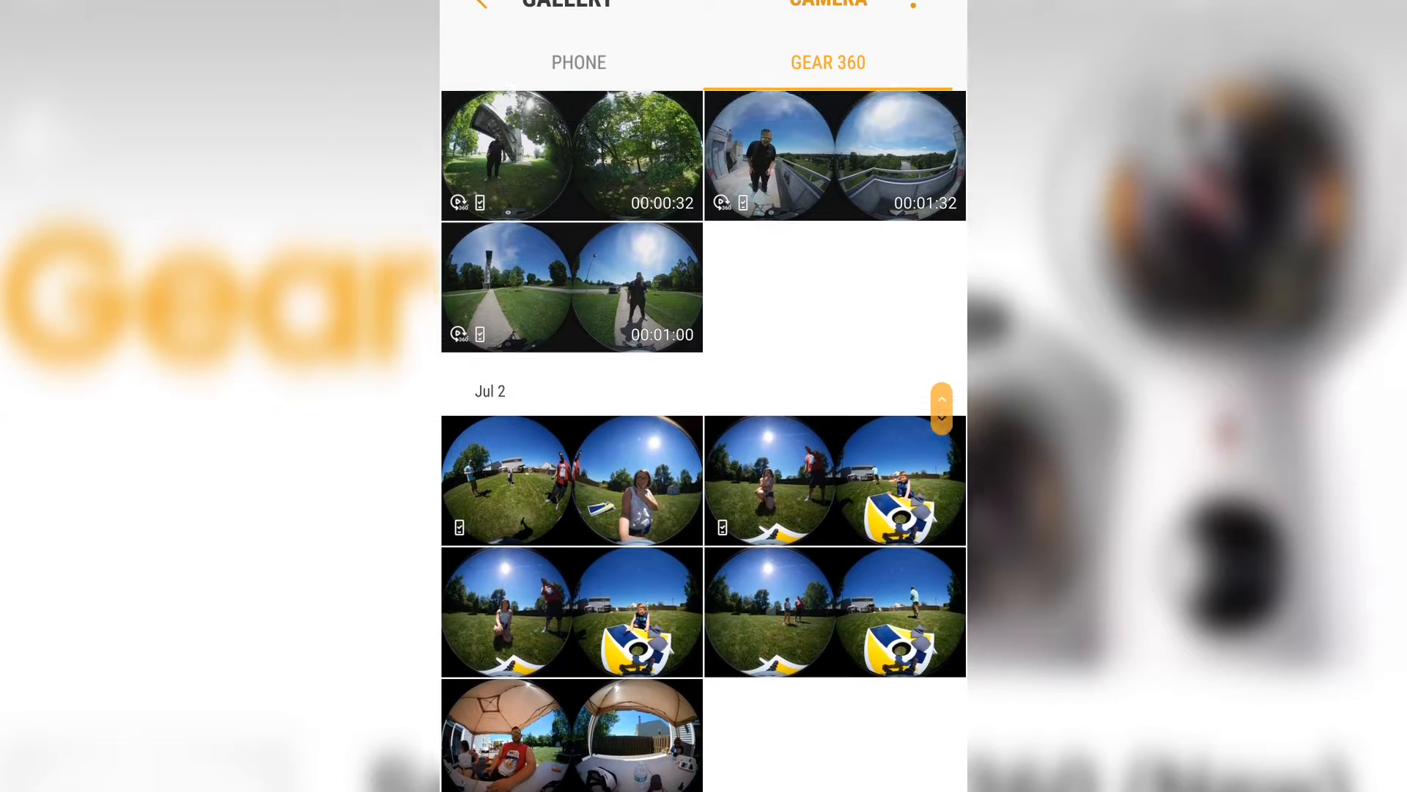
scroll("down", 3)
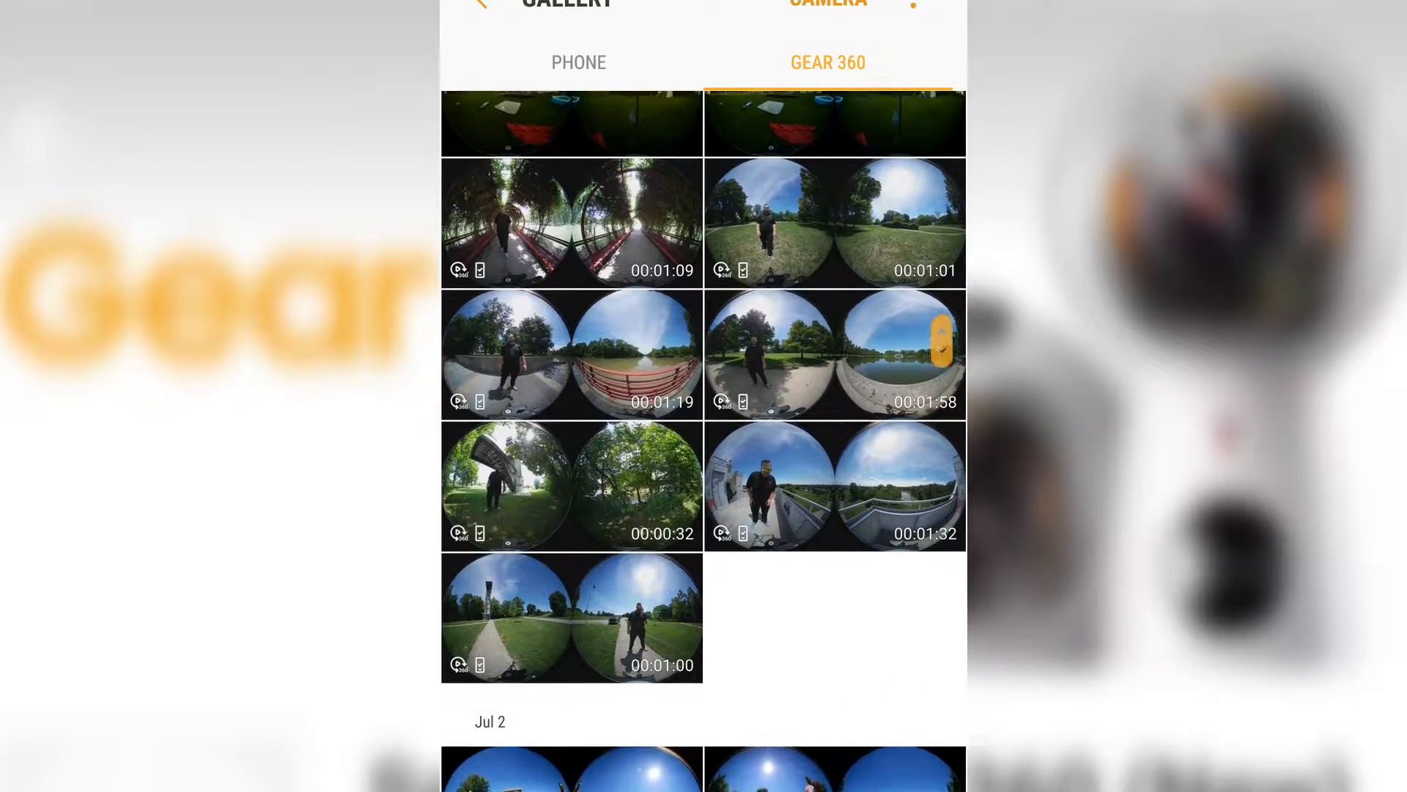
scroll("down", 3)
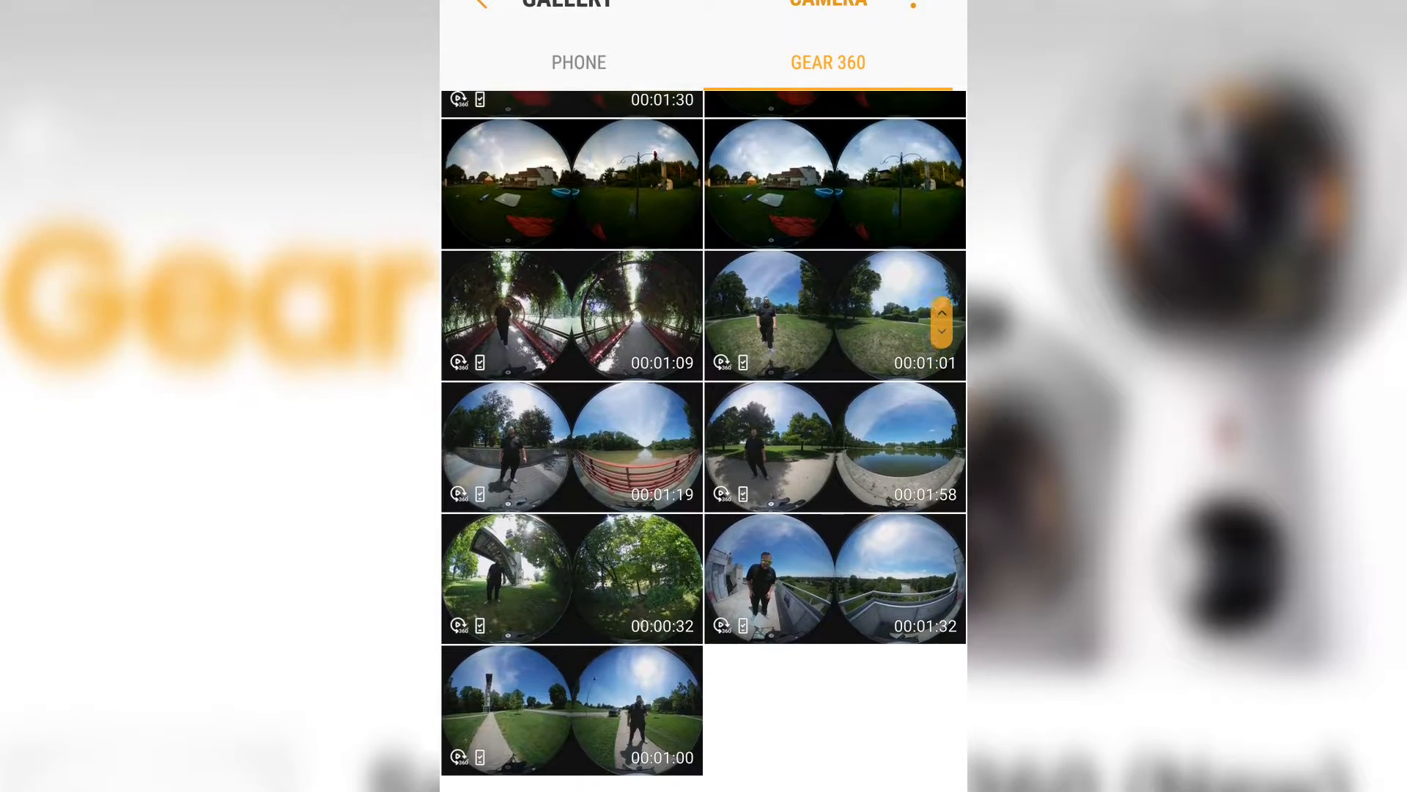
scroll("down", 3)
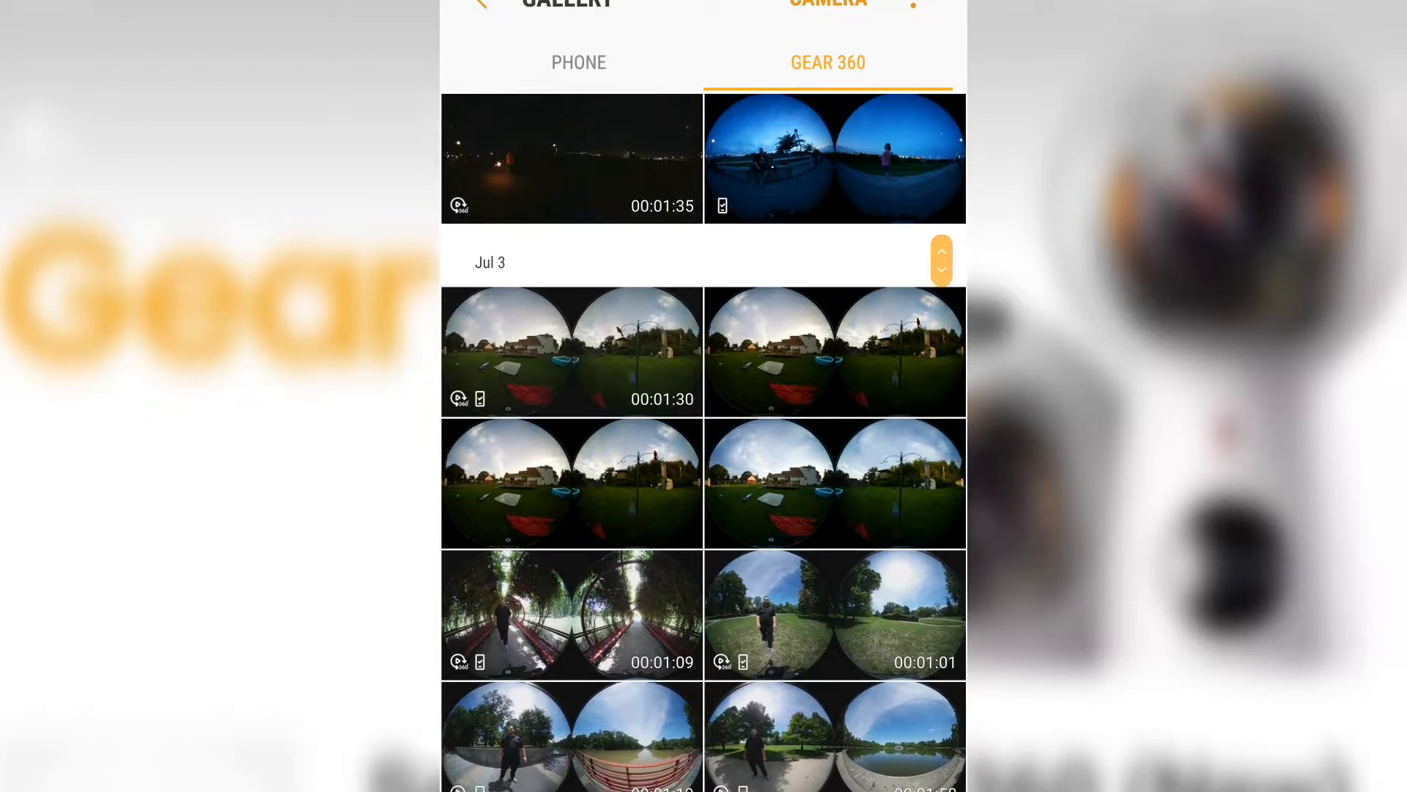
scroll("down", 3)
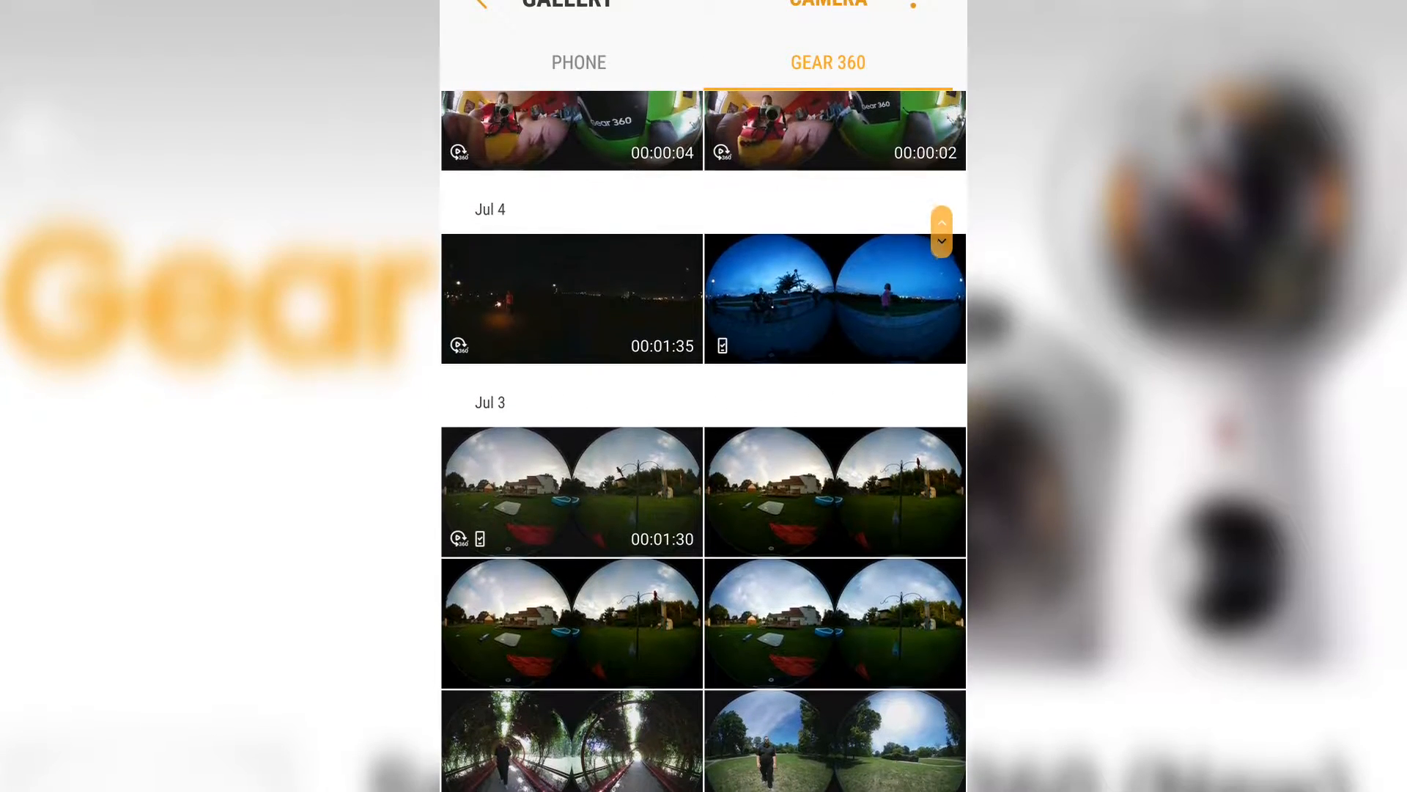
scroll("down", 3)
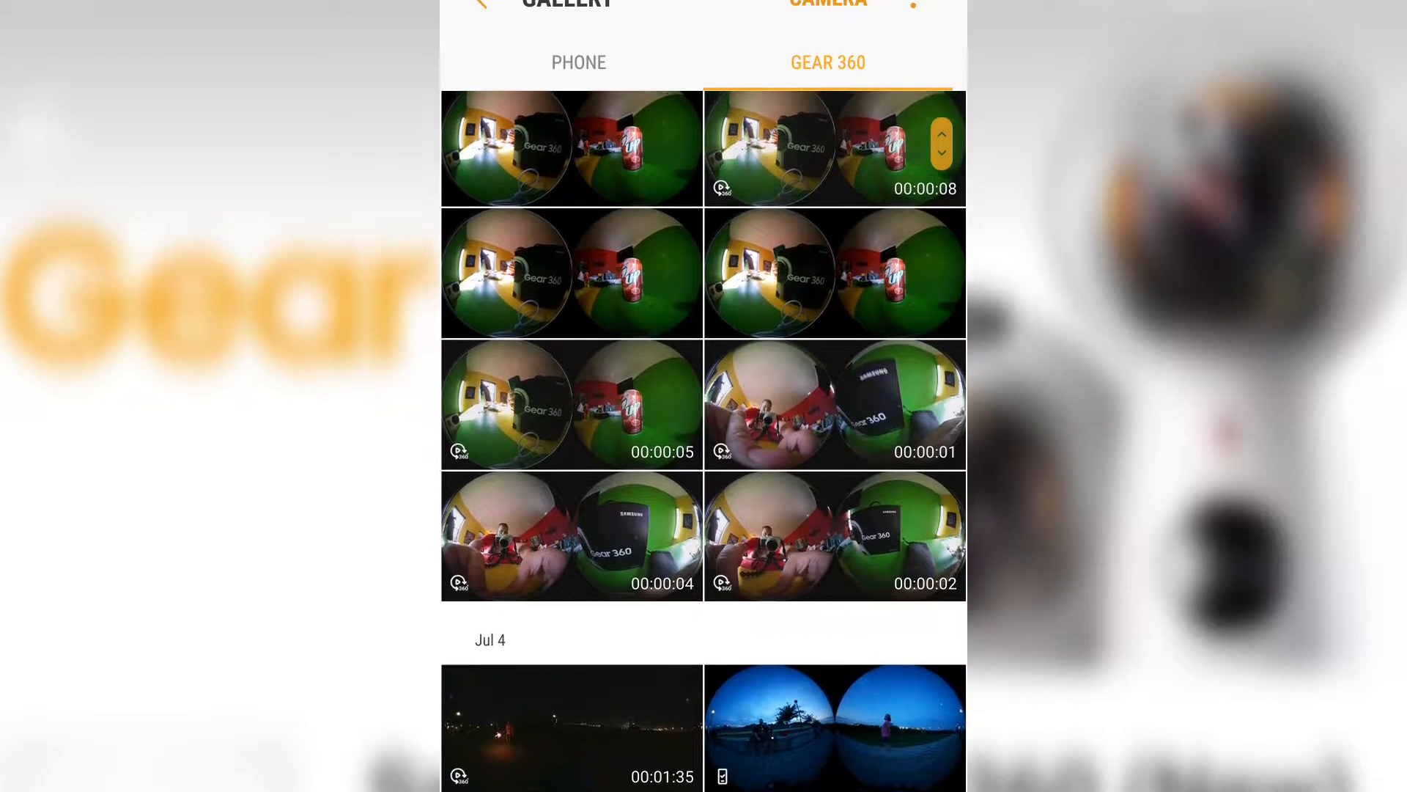
scroll("down", 3)
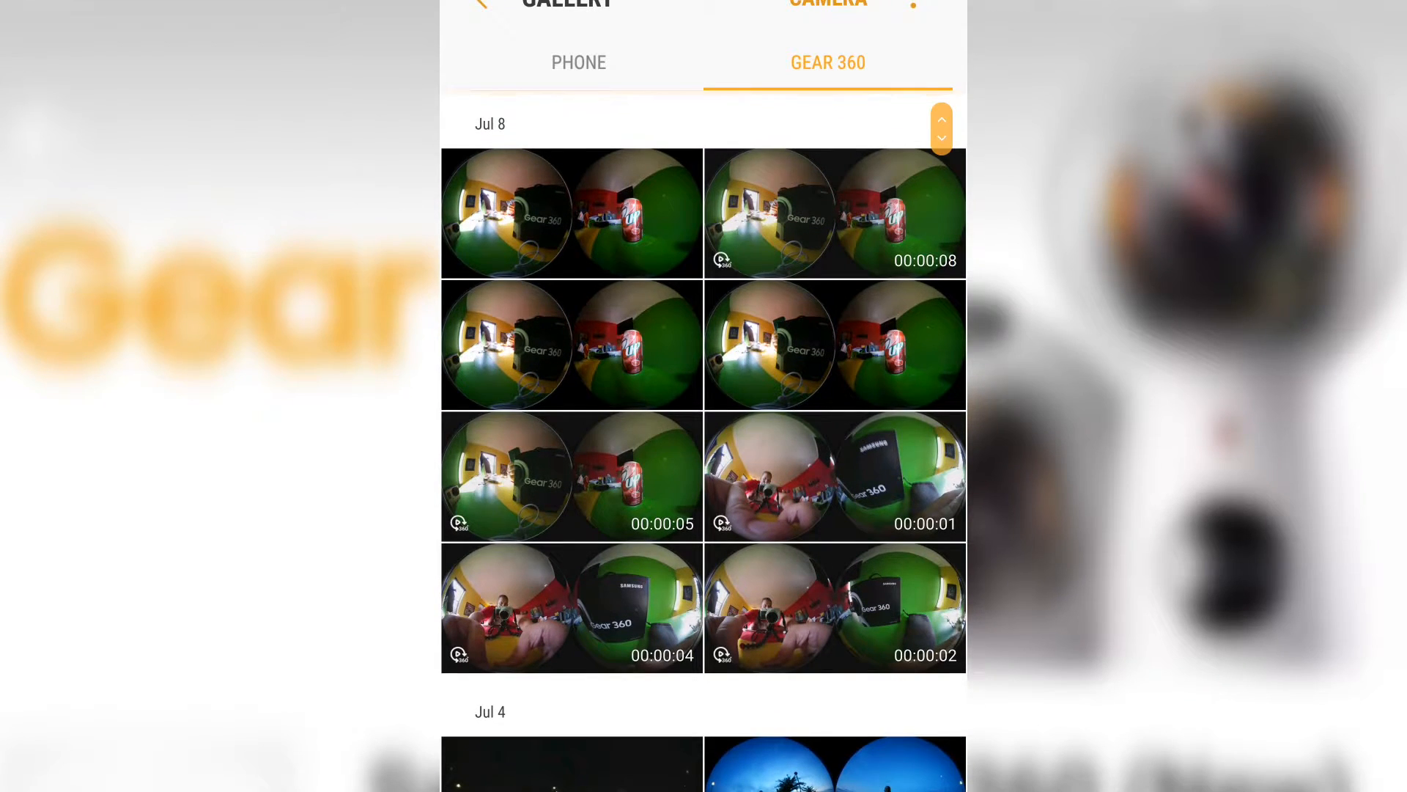
scroll("down", 3)
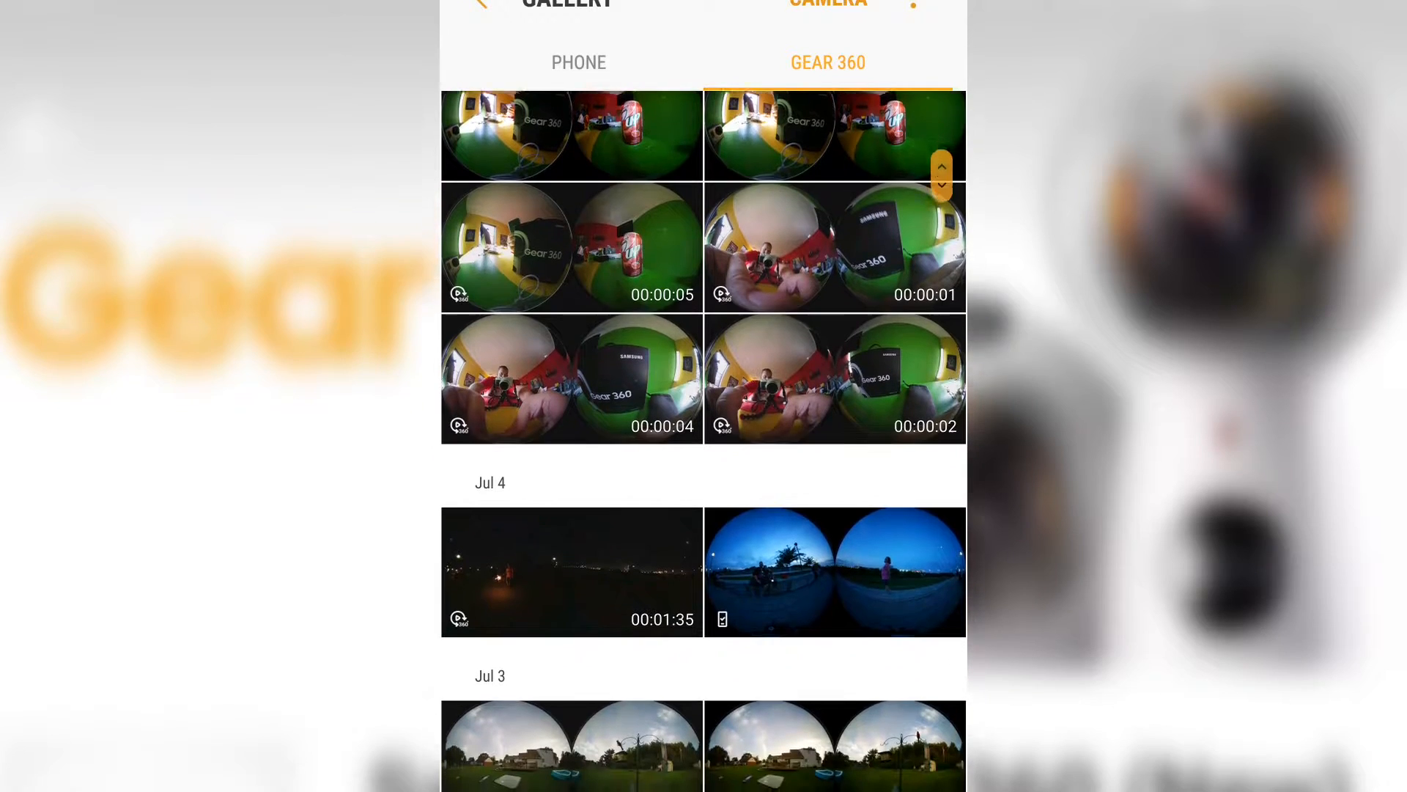
scroll("down", 3)
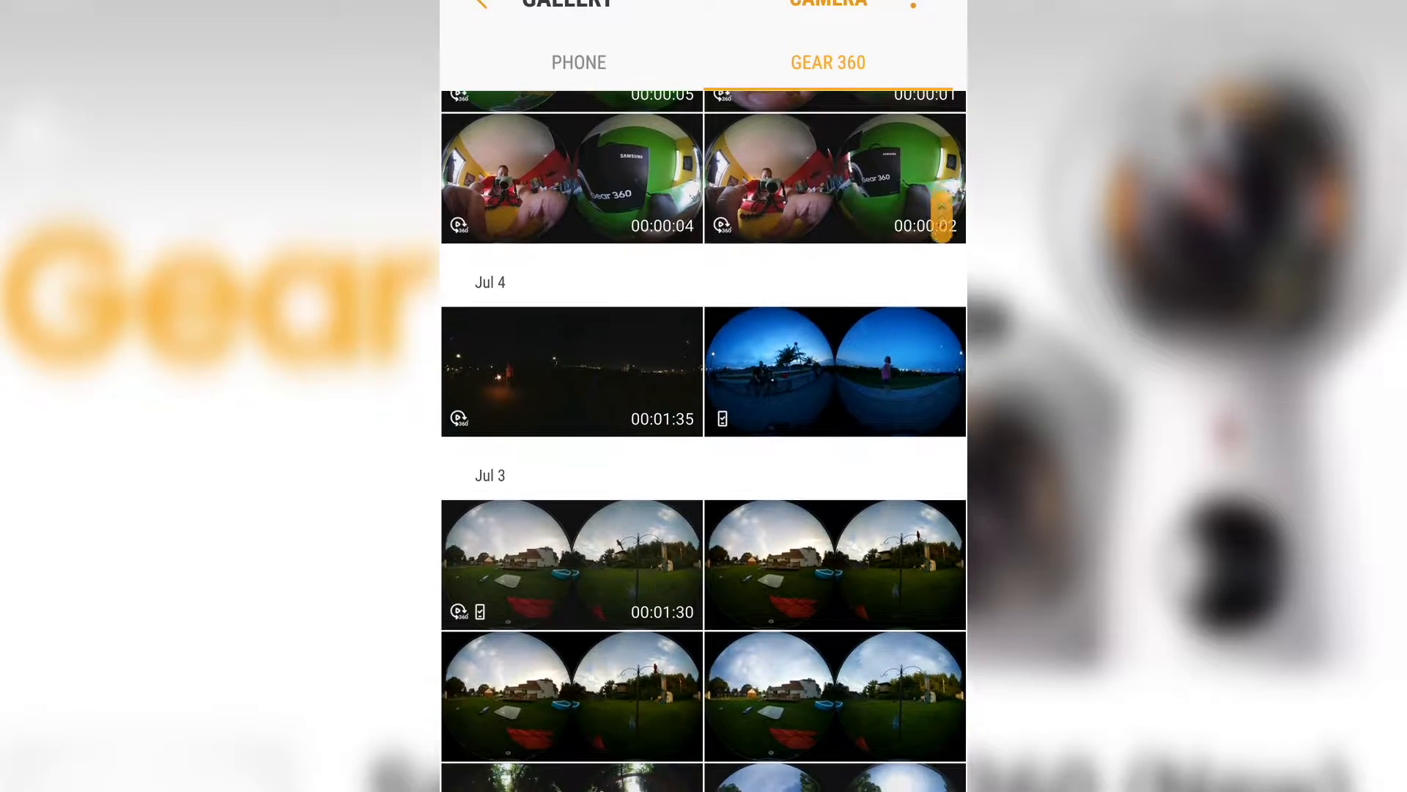
scroll("down", 3)
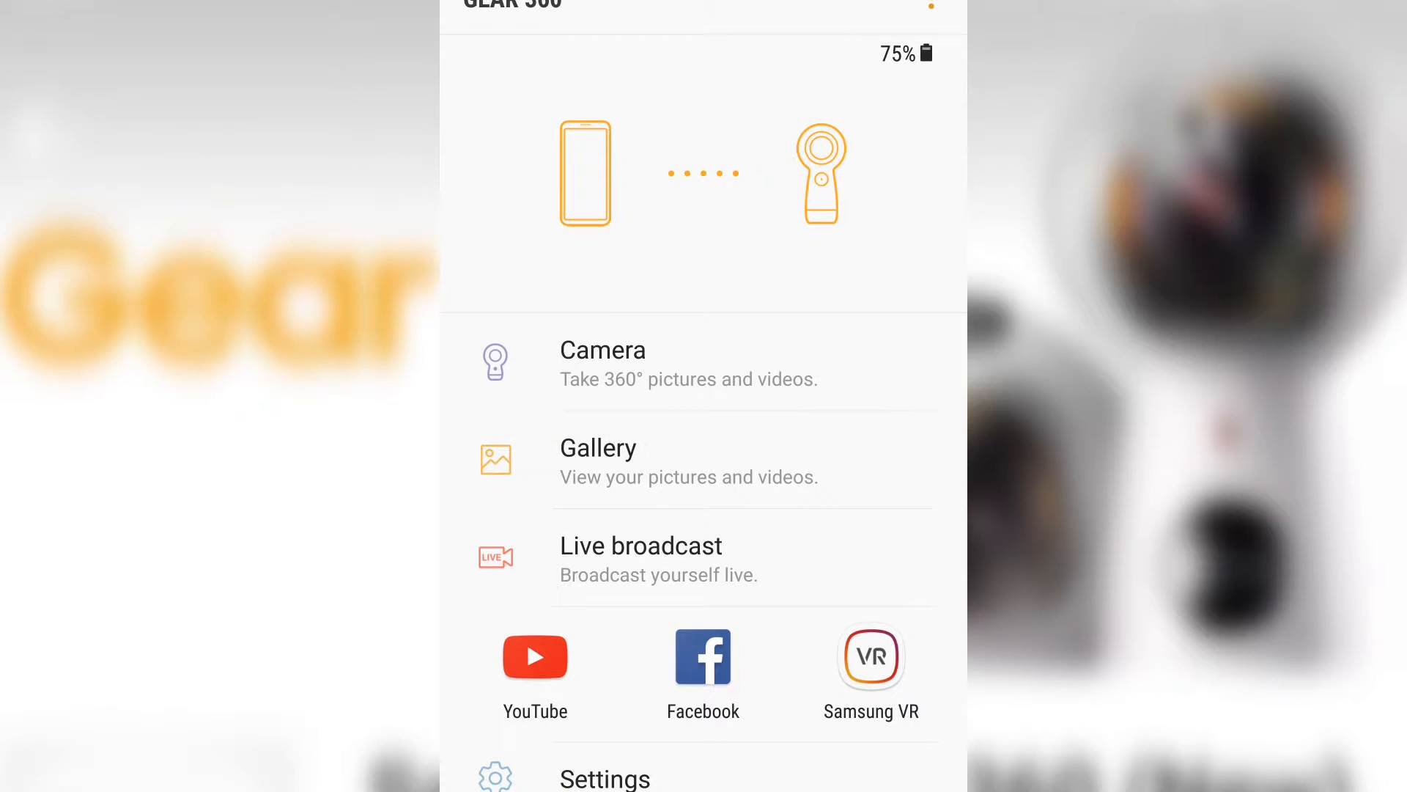
Start a YouTube live broadcast from the Live broadcast screen and answer the sign-in prompt
left_click(640, 545)
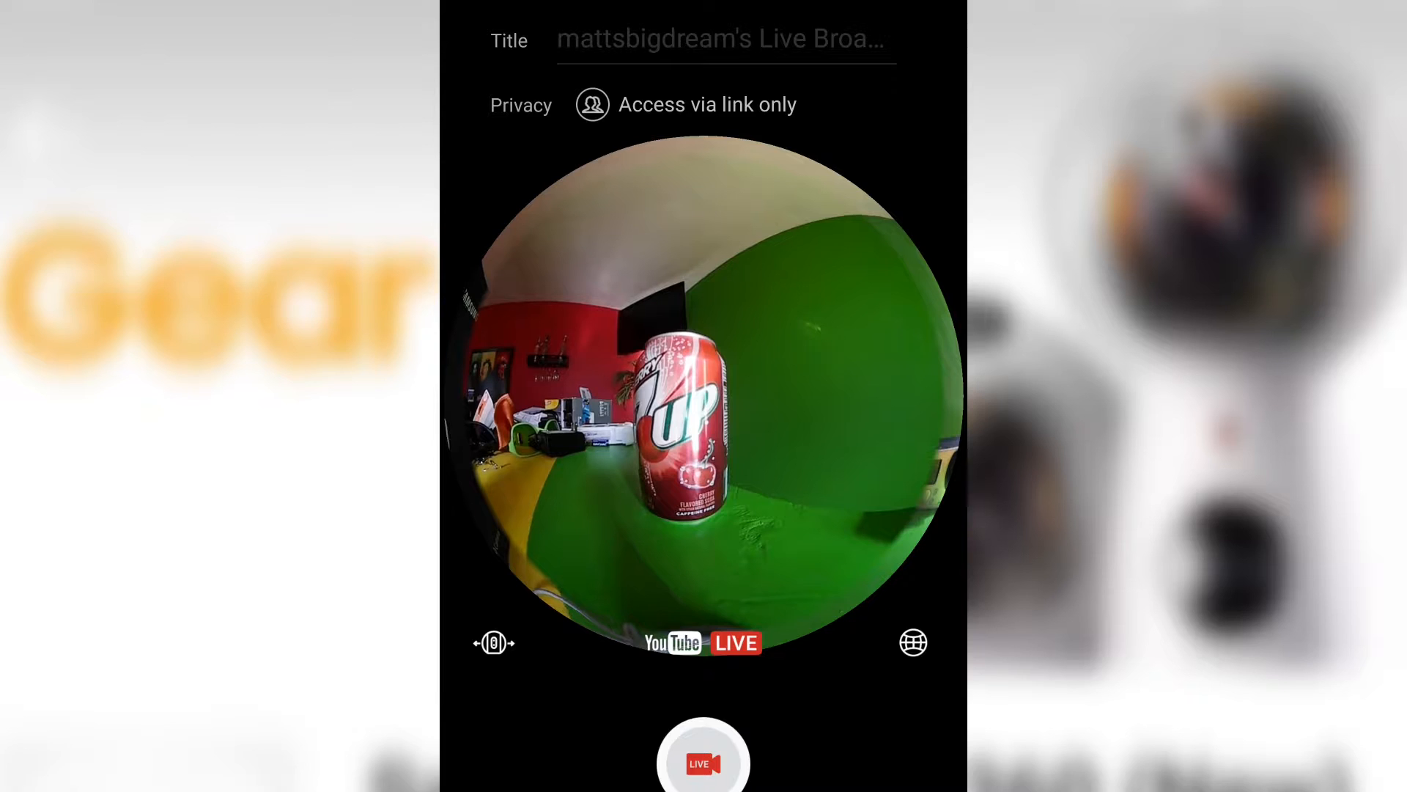
left_click(702, 758)
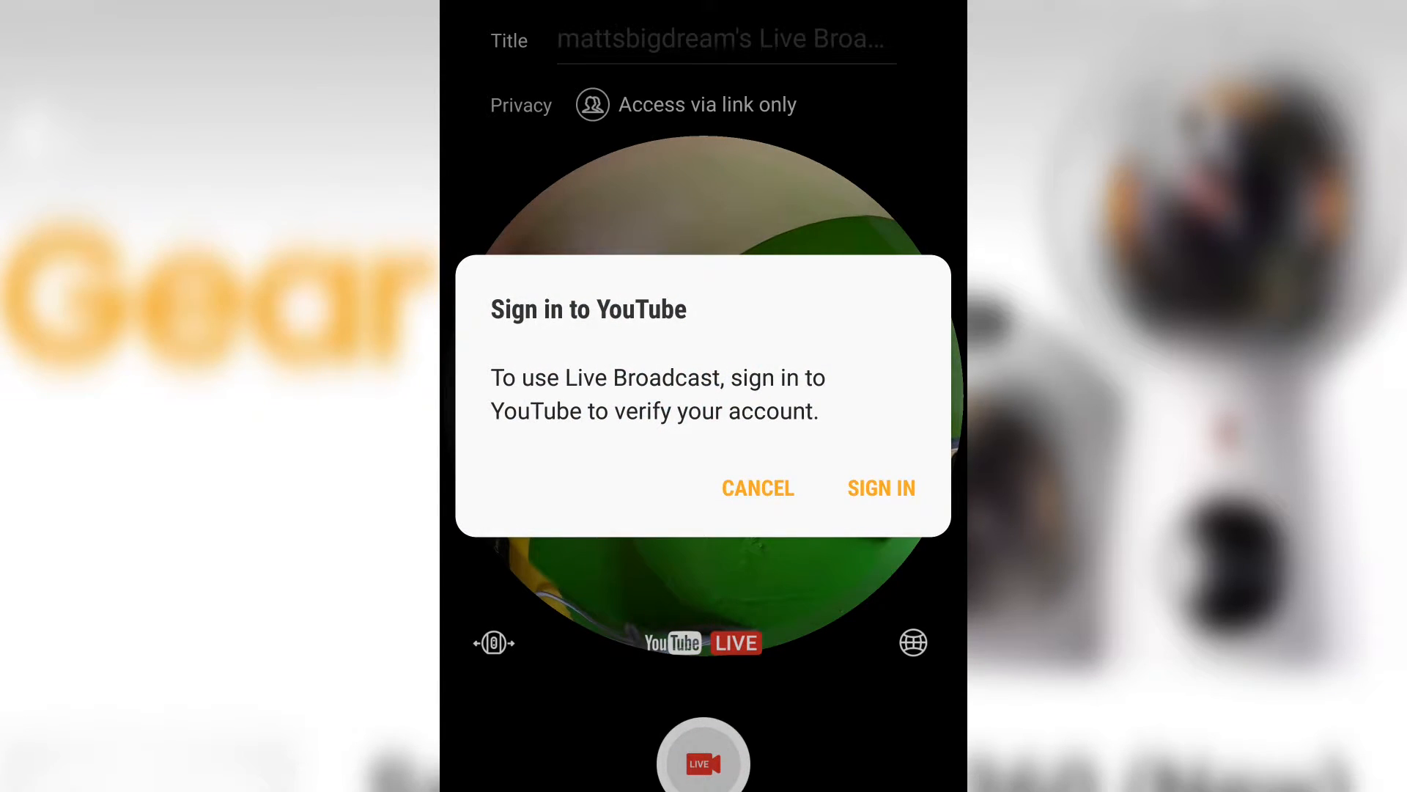
left_click(756, 487)
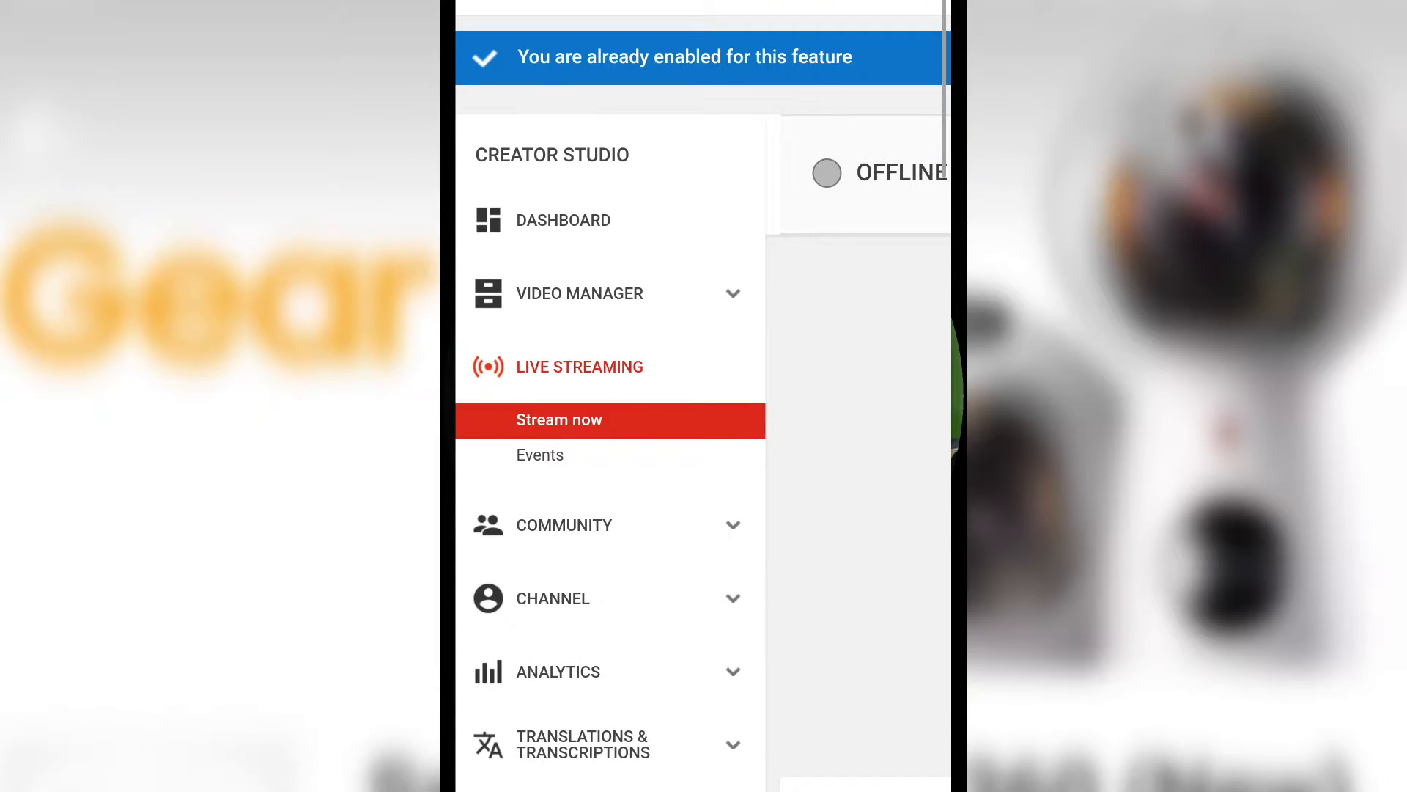
Return to the preview and retry LIVE, hitting the YouTube sign-in prompt again
left_click(558, 421)
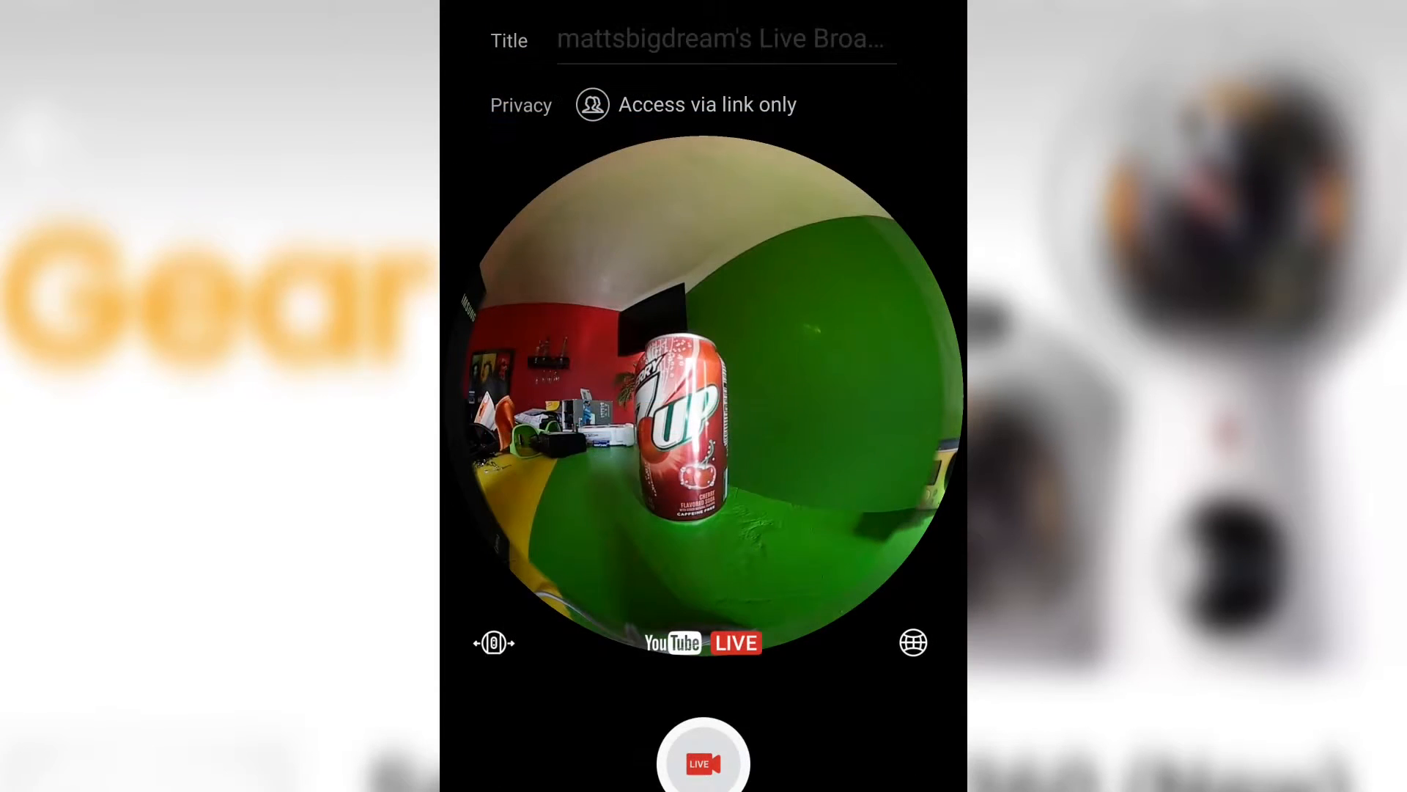
left_click(702, 756)
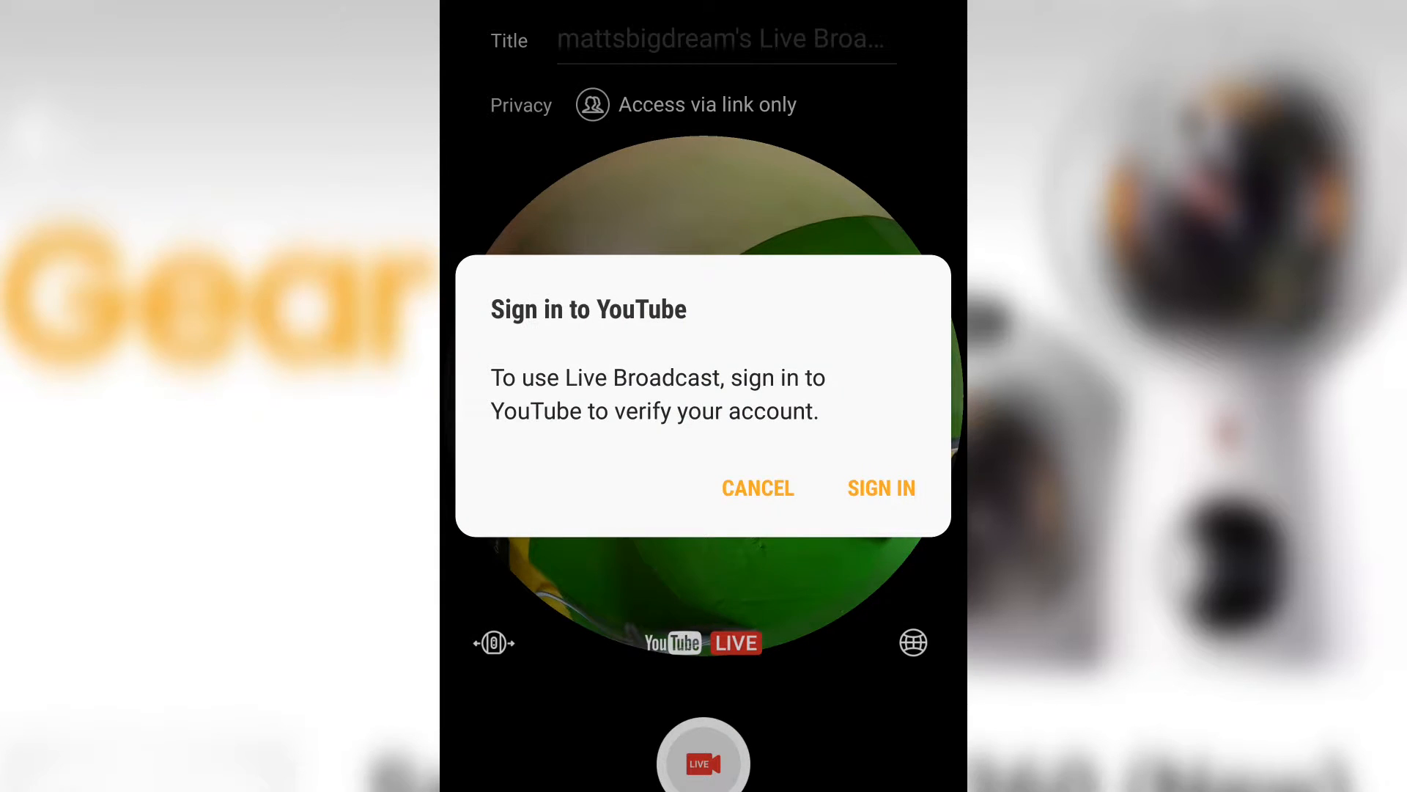
left_click(881, 487)
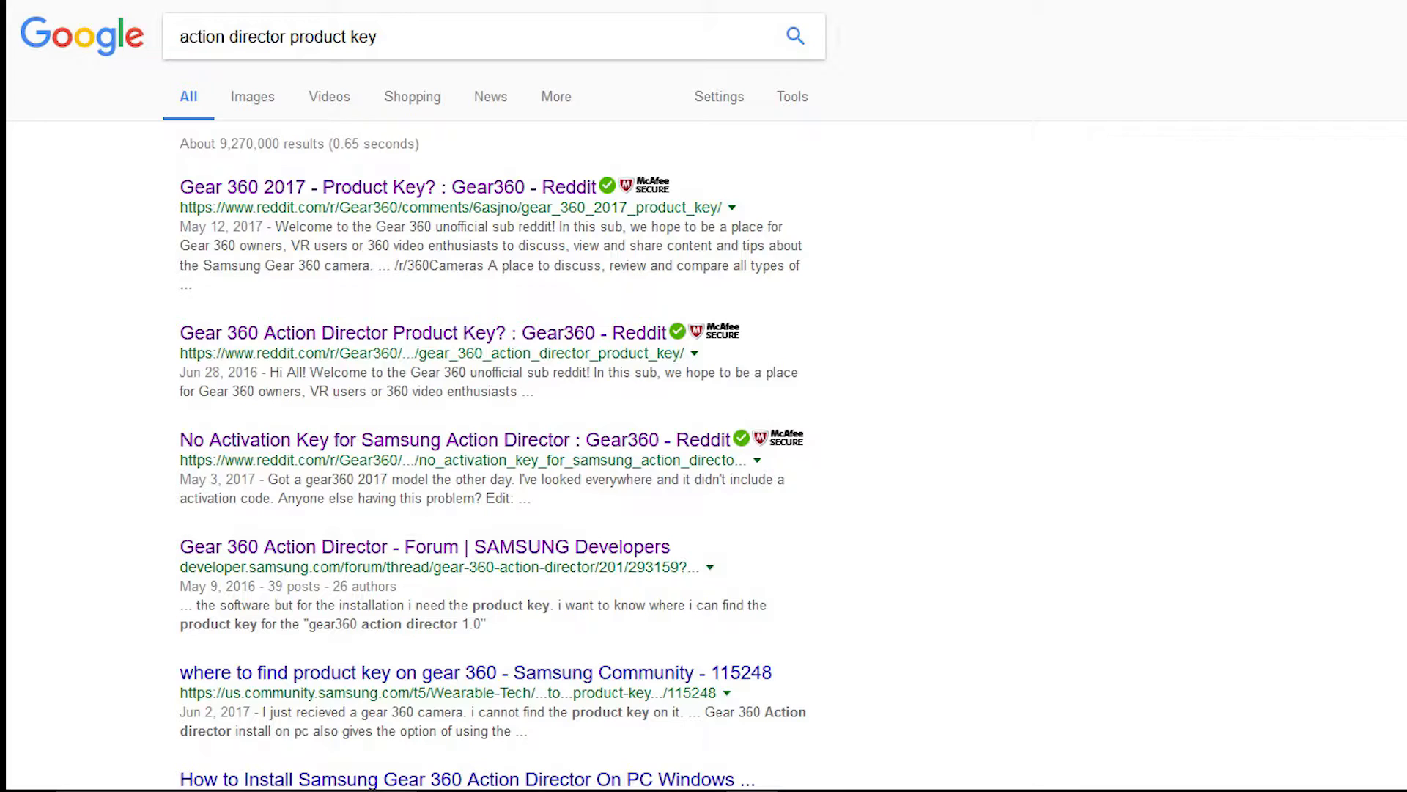
Search Google for 'samsung support'
type("samsung support")
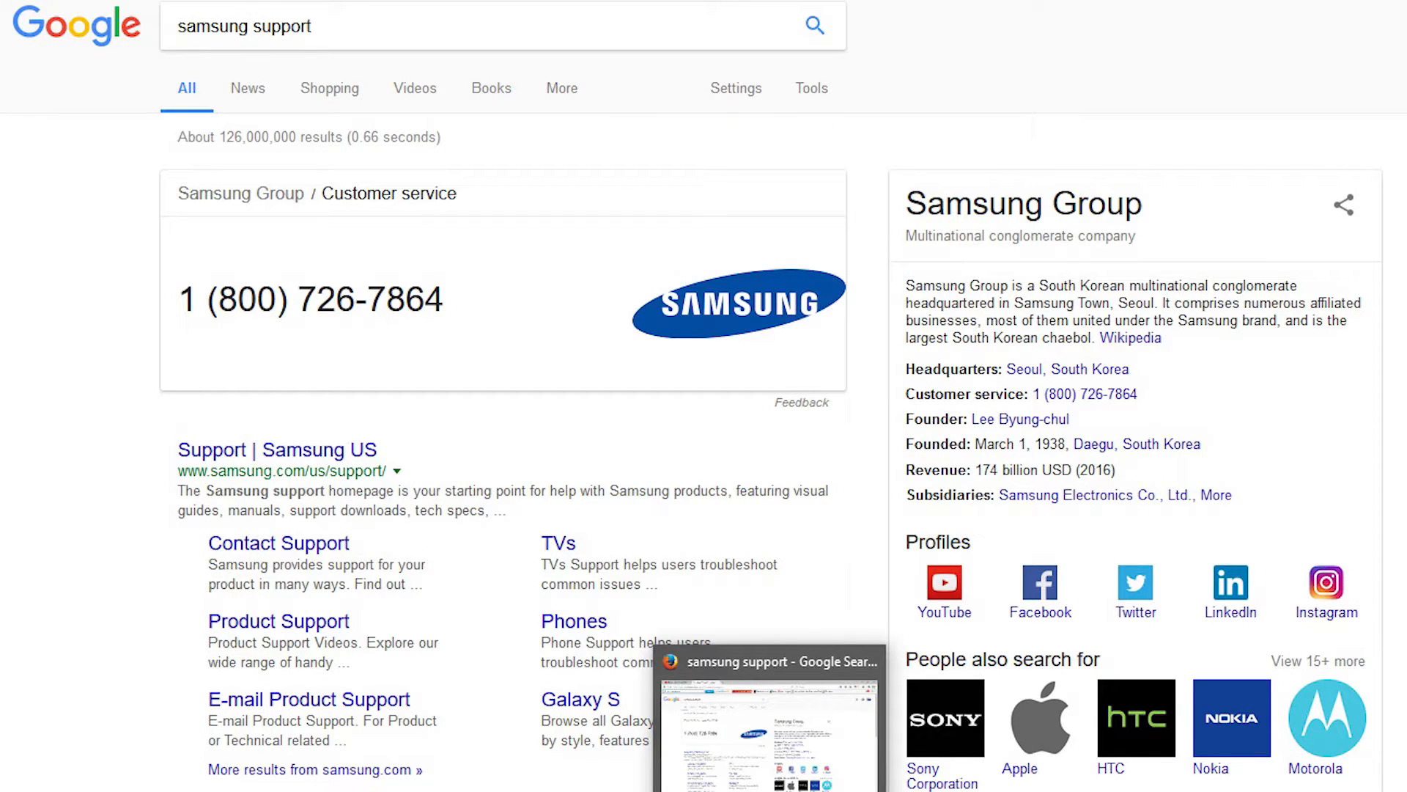